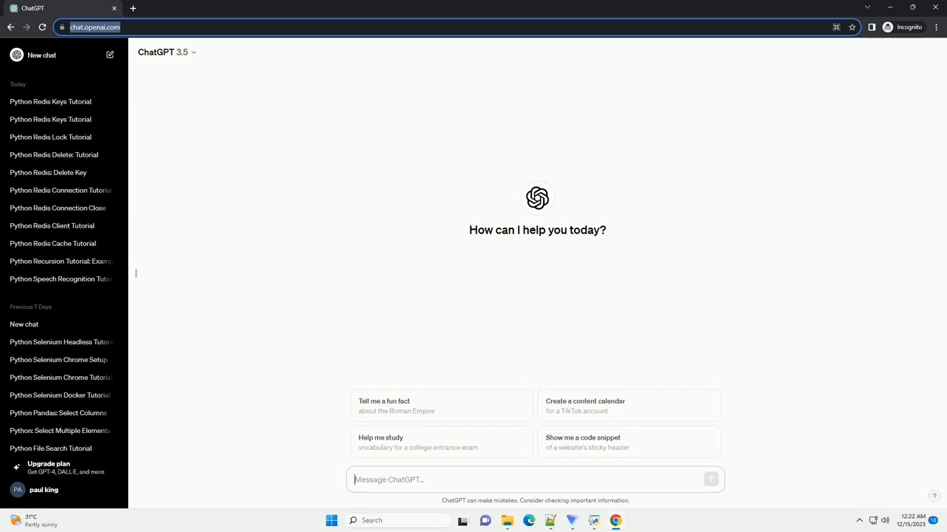
{"action": "type", "text": "write an informative tutorial about python redis hset expire with code example"}
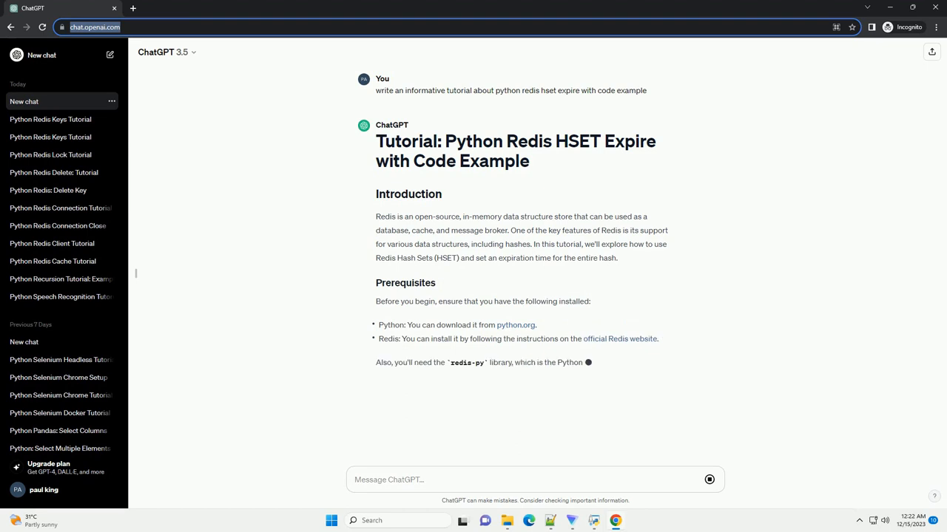
{"action": "scroll", "scroll_direction": "down", "scroll_amount": 3}
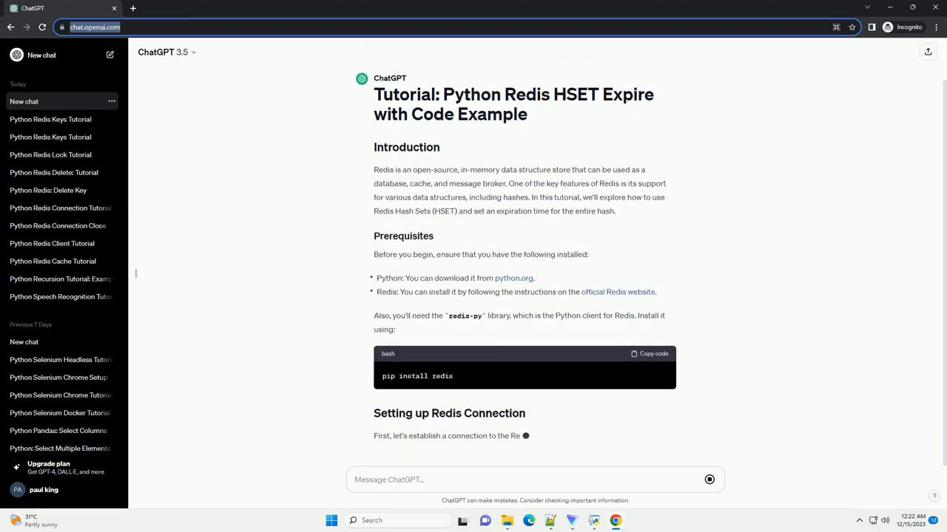
{"action": "scroll", "scroll_direction": "down", "scroll_amount": 3}
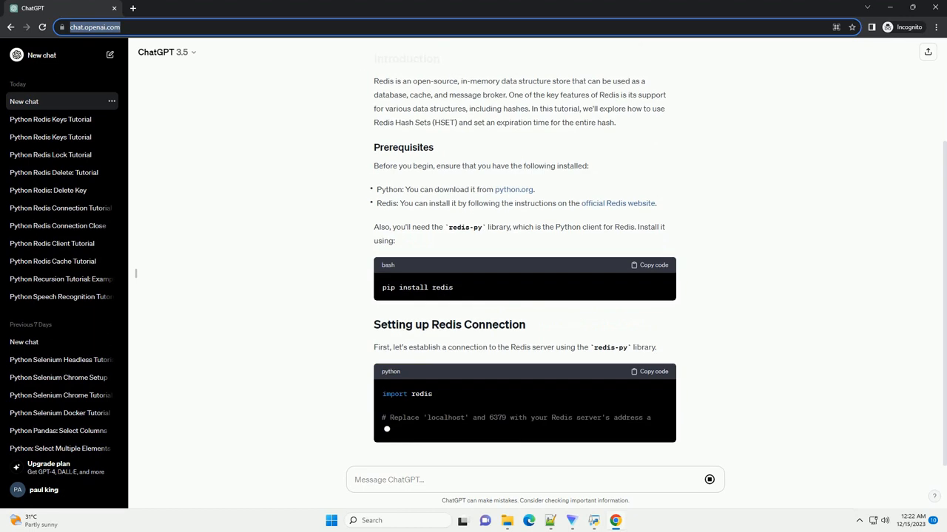
{"action": "scroll", "scroll_direction": "down", "scroll_amount": 3}
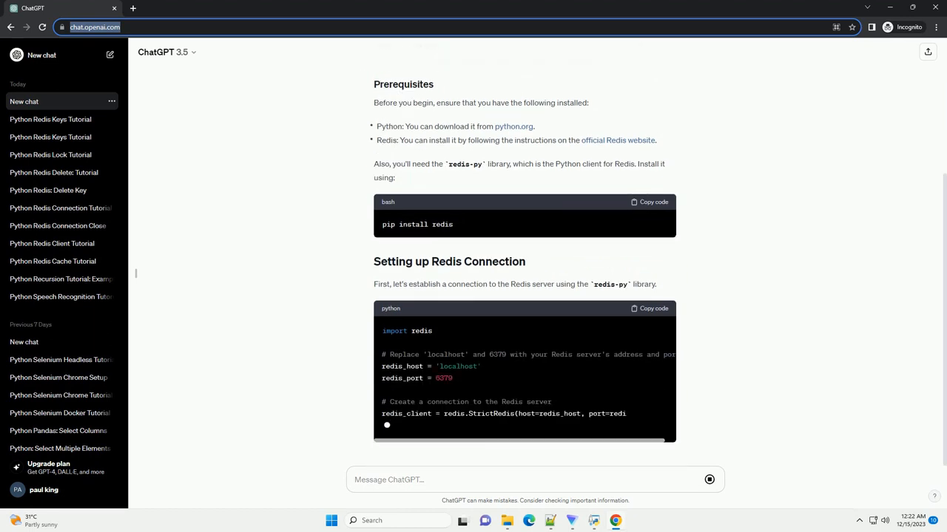
{"action": "scroll", "scroll_direction": "down", "scroll_amount": 3}
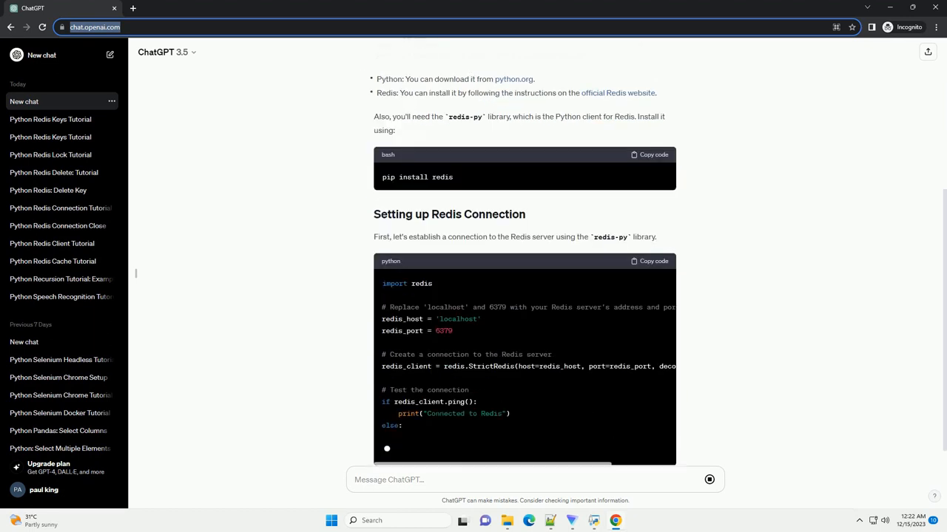
{"action": "scroll", "scroll_direction": "down", "scroll_amount": 3}
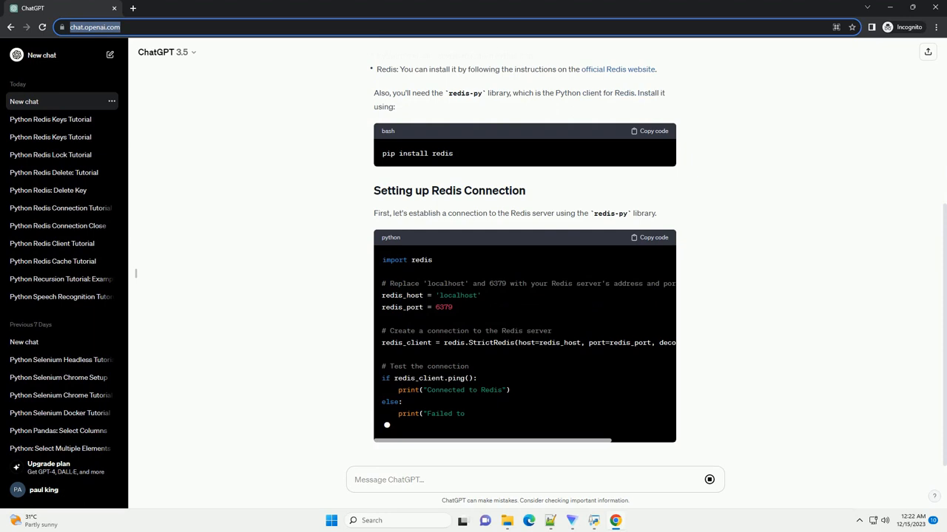
{"action": "scroll", "scroll_direction": "down", "scroll_amount": 3}
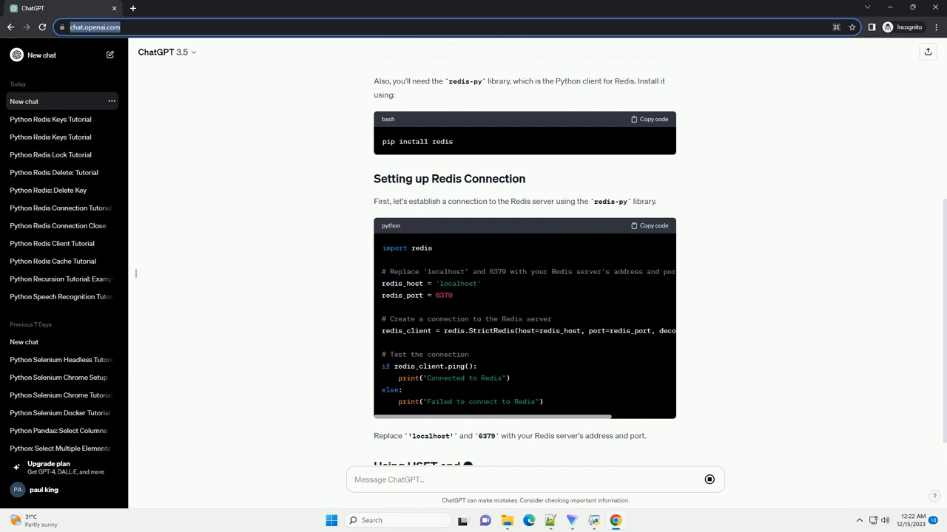
{"action": "scroll", "scroll_direction": "down", "scroll_amount": 3}
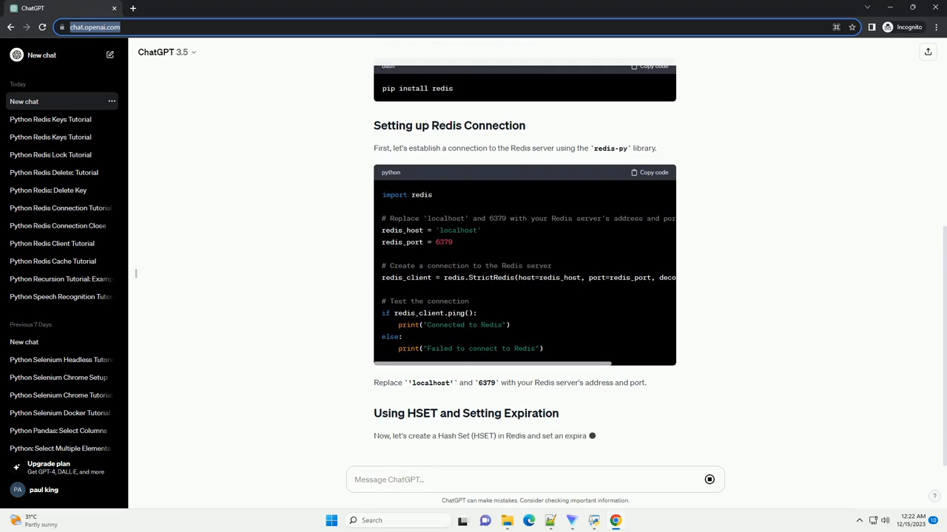
{"action": "scroll", "scroll_direction": "down", "scroll_amount": 3}
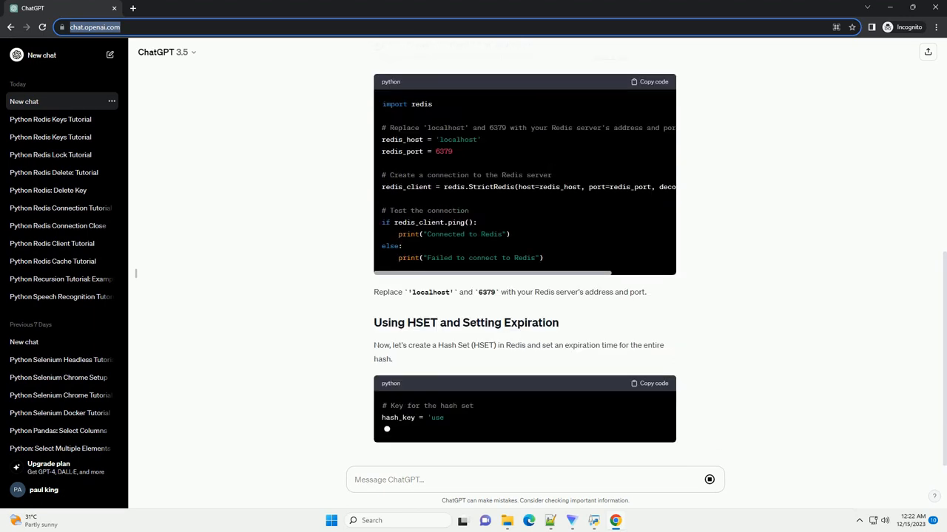
{"action": "scroll", "scroll_direction": "down", "scroll_amount": 3}
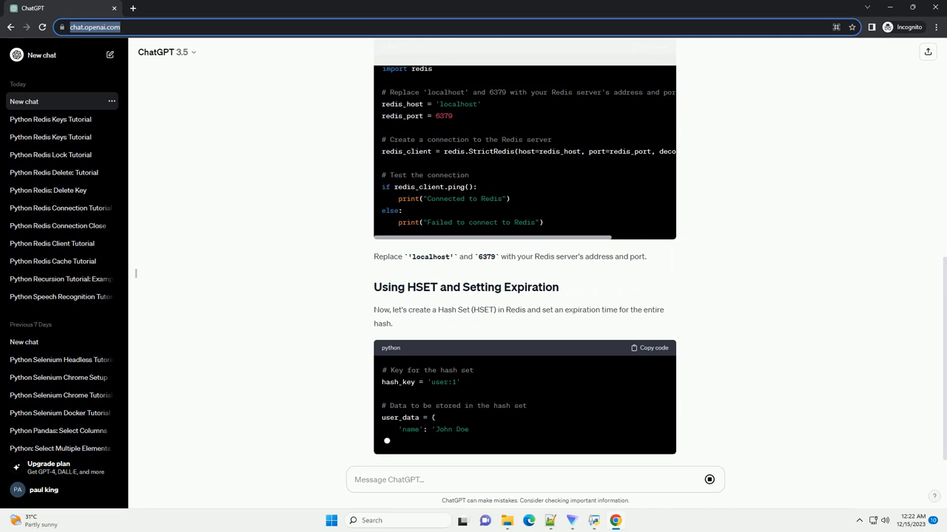
{"action": "scroll", "scroll_direction": "down", "scroll_amount": 3}
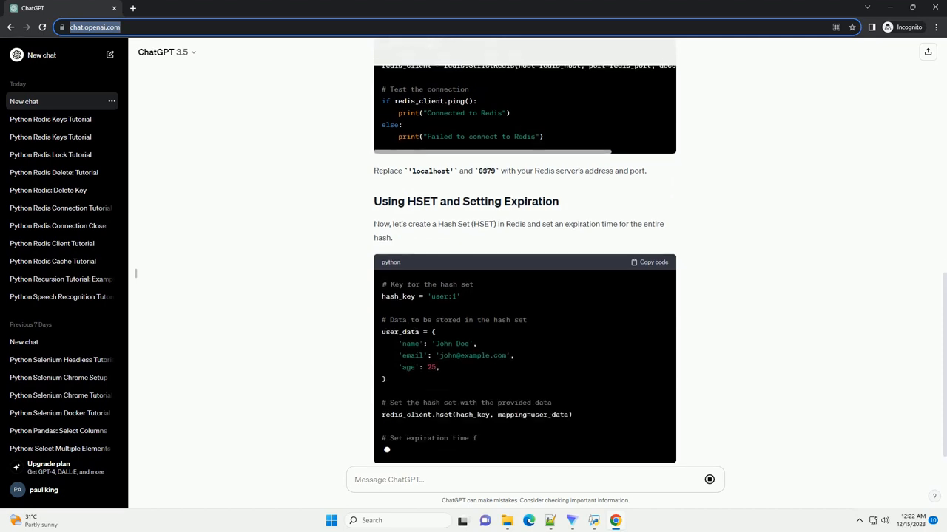
{"action": "scroll", "scroll_direction": "down", "scroll_amount": 3}
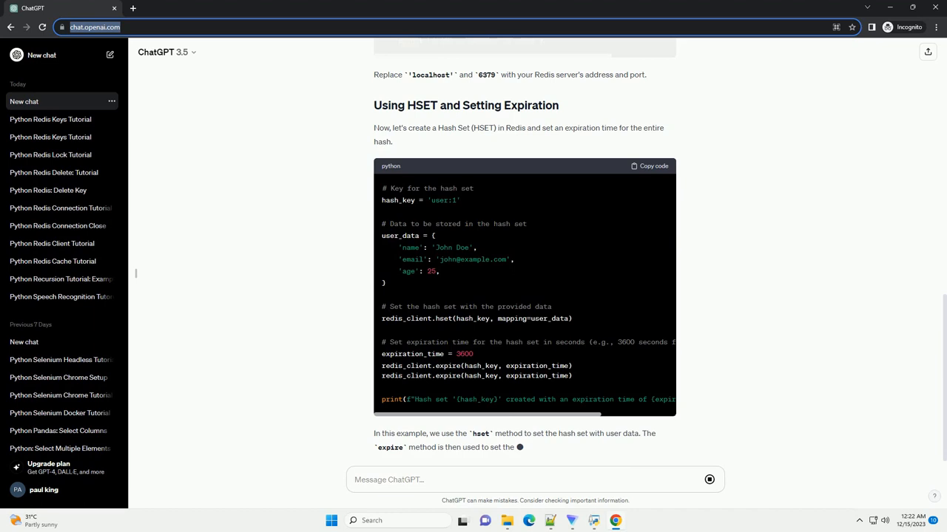
{"action": "scroll", "scroll_direction": "down", "scroll_amount": 3}
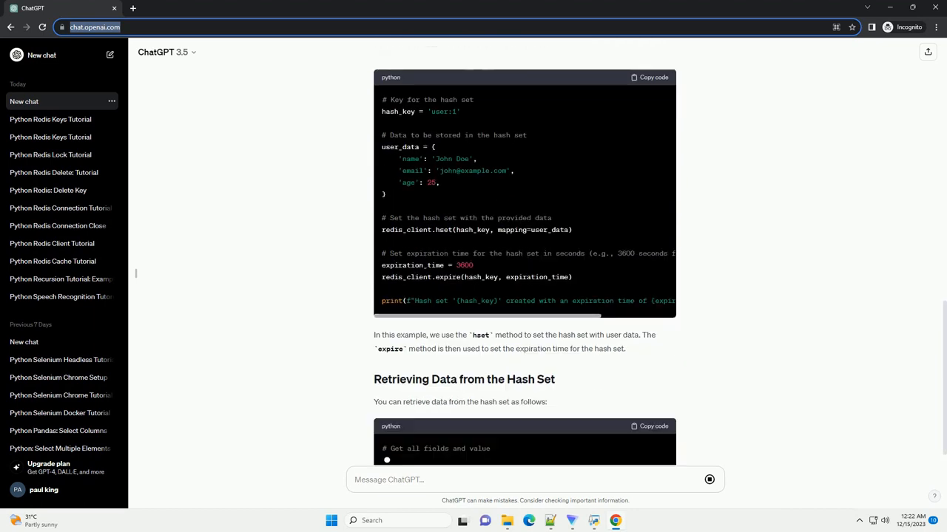
{"action": "scroll", "scroll_direction": "down", "scroll_amount": 3}
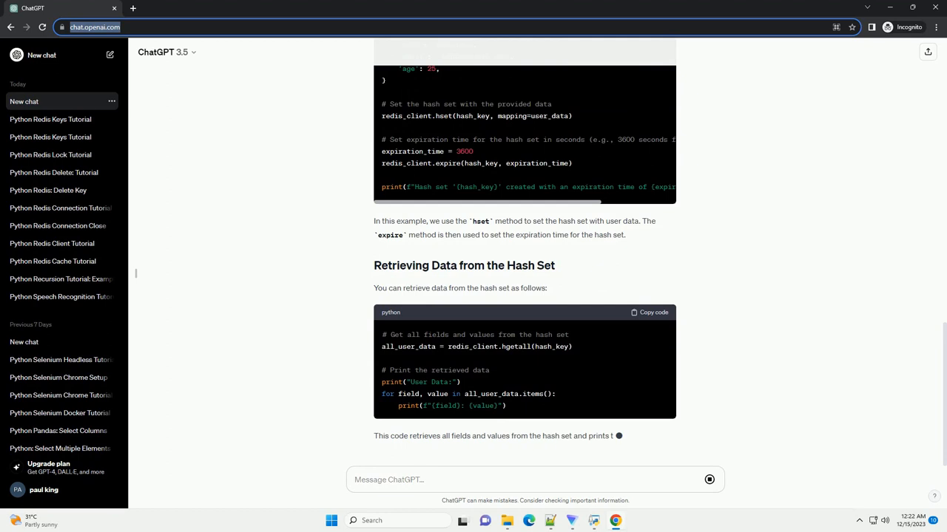
{"action": "scroll", "scroll_direction": "down", "scroll_amount": 3}
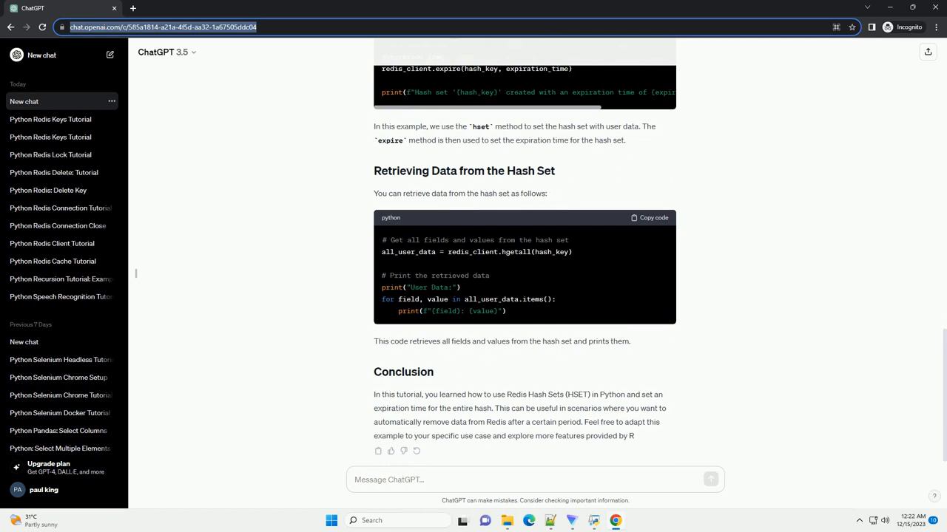
{"action": "scroll", "scroll_direction": "down", "scroll_amount": 3}
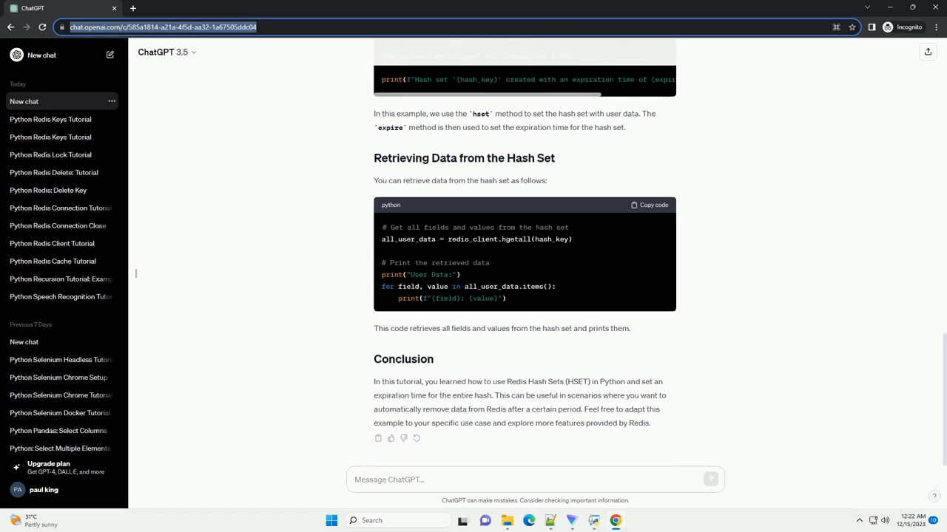